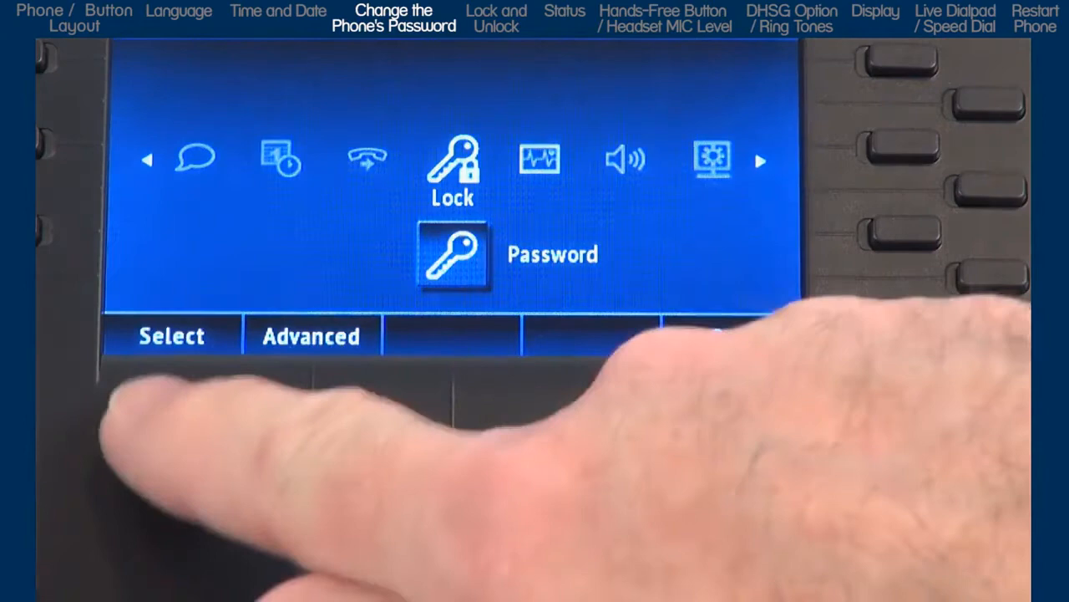
# Under Lock > Password, enter the current and new password, save, then choose Phone Lock to reach the lock prompt
pyautogui.click(170, 335)
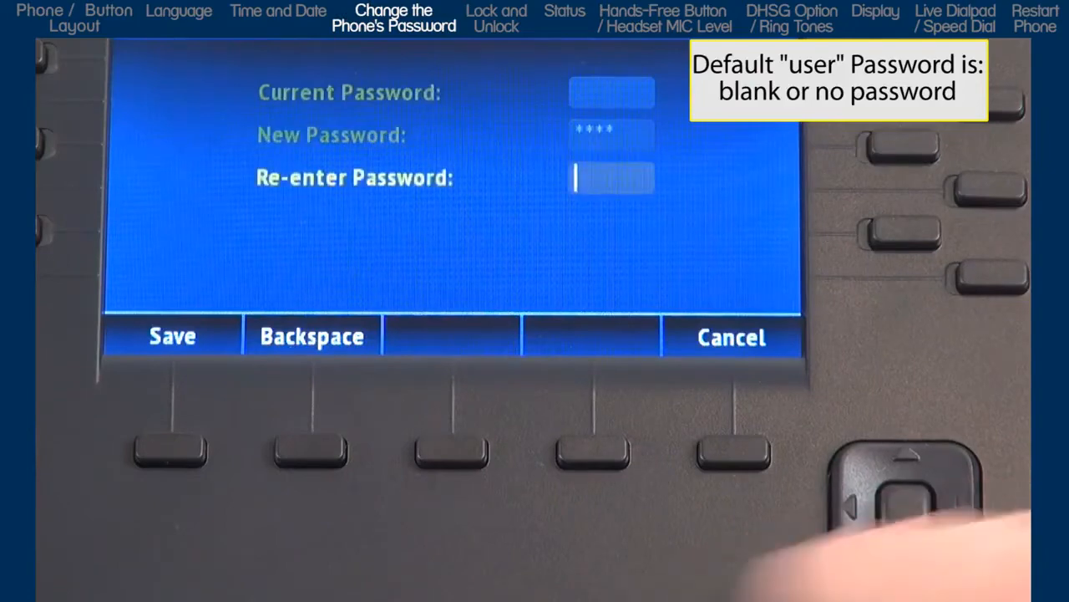
pyautogui.write('****')
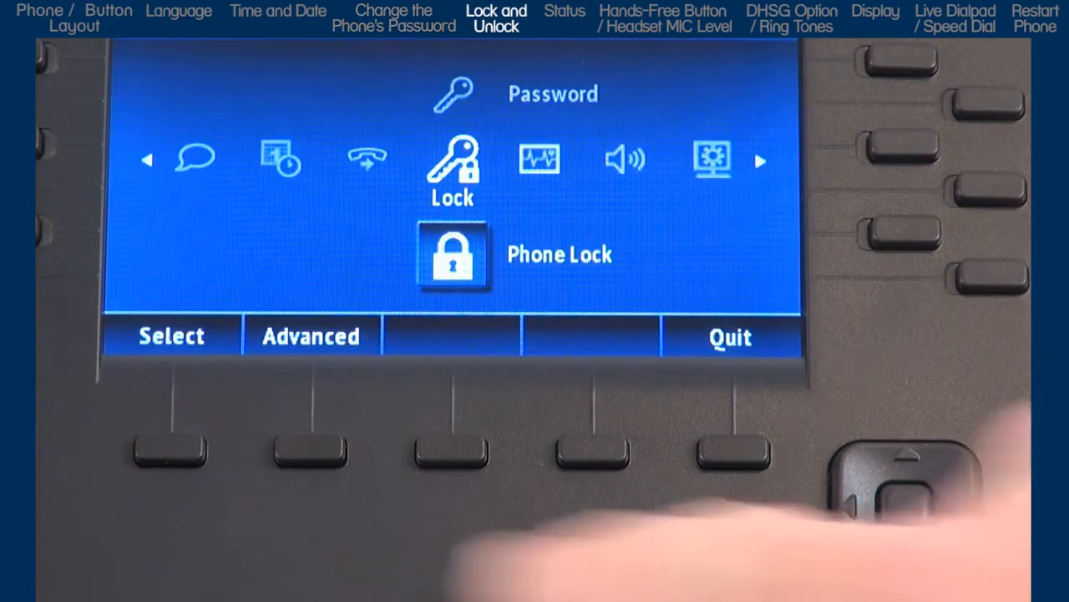
pyautogui.click(171, 334)
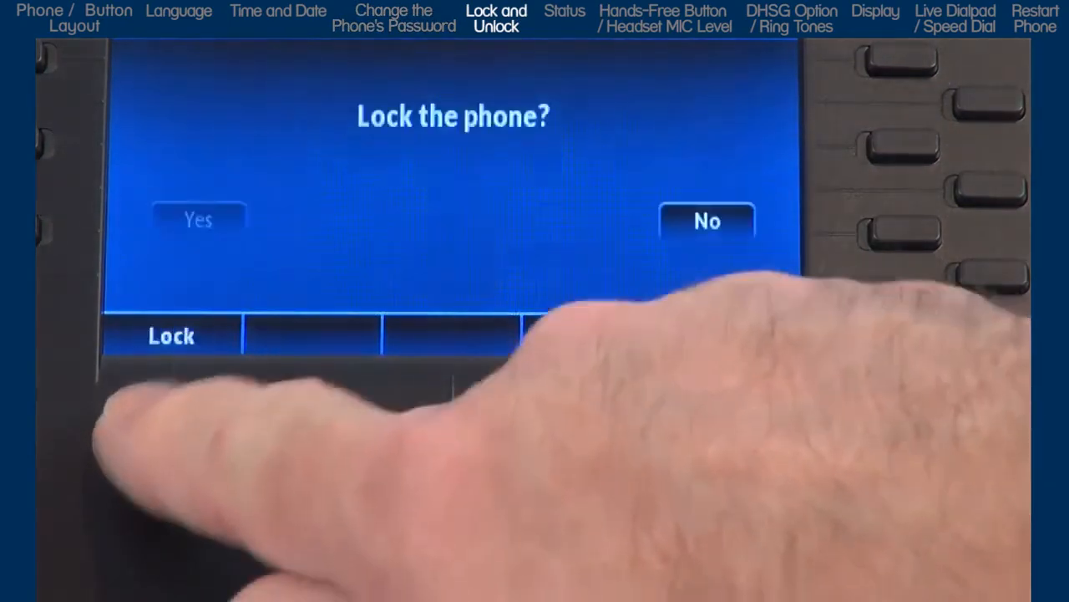